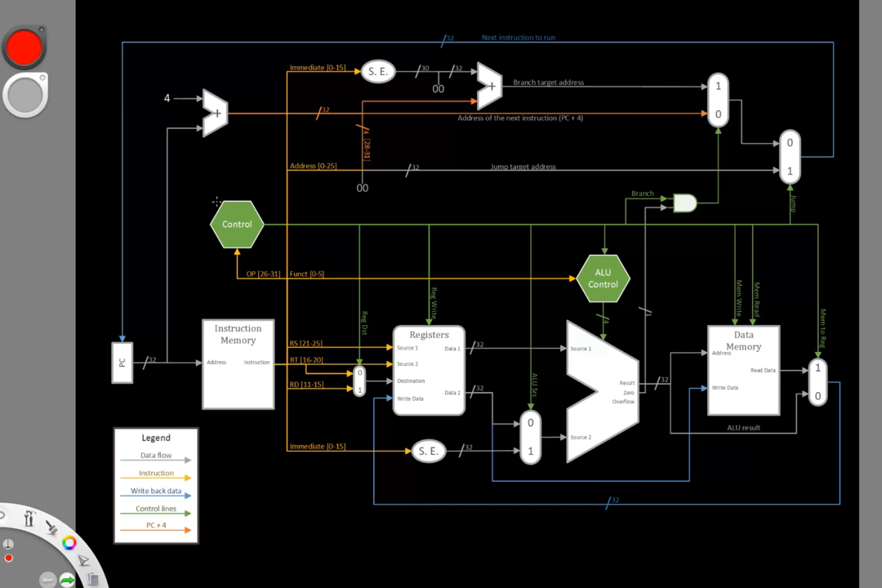
{"action": "mouse_move", "coordinate": [212, 202]}
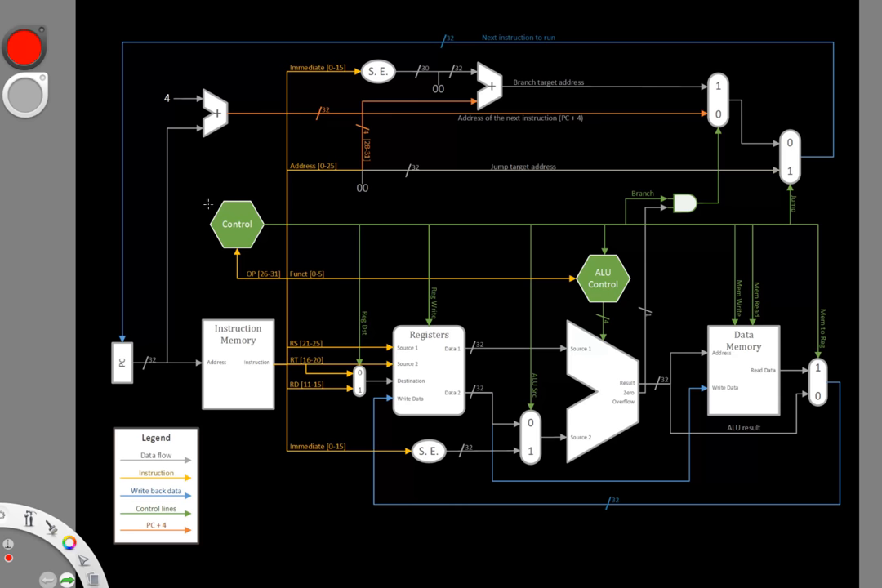
{"action": "mouse_move", "coordinate": [203, 206]}
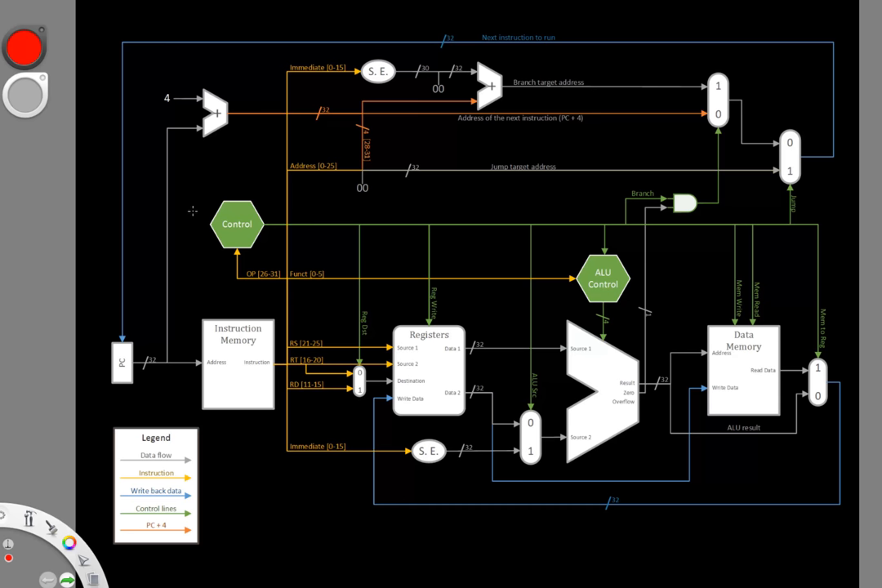
{"action": "mouse_move", "coordinate": [186, 215]}
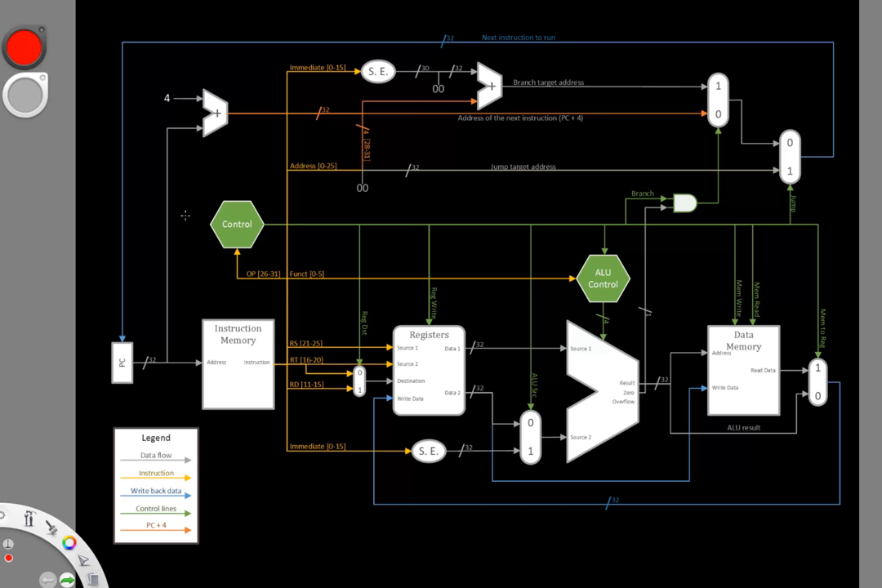
{"action": "mouse_move", "coordinate": [180, 221]}
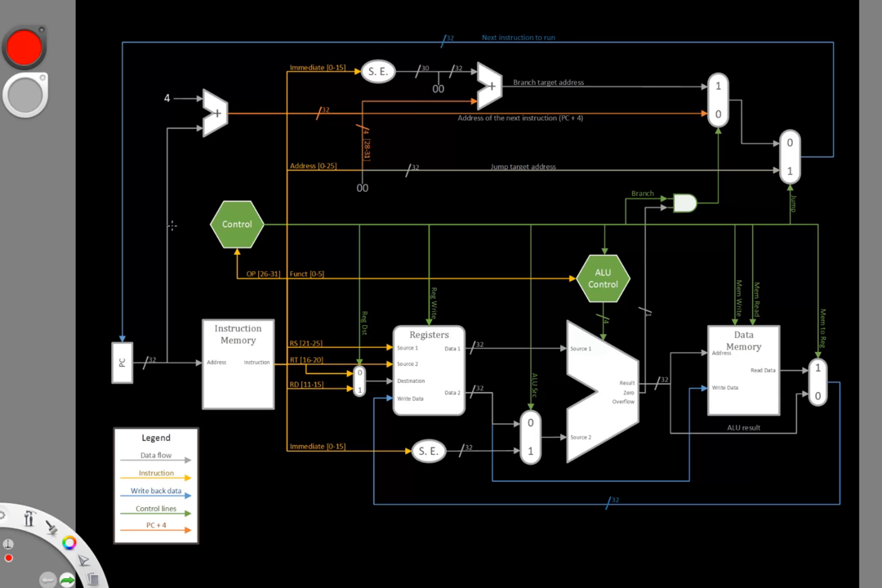
{"action": "mouse_move", "coordinate": [166, 229]}
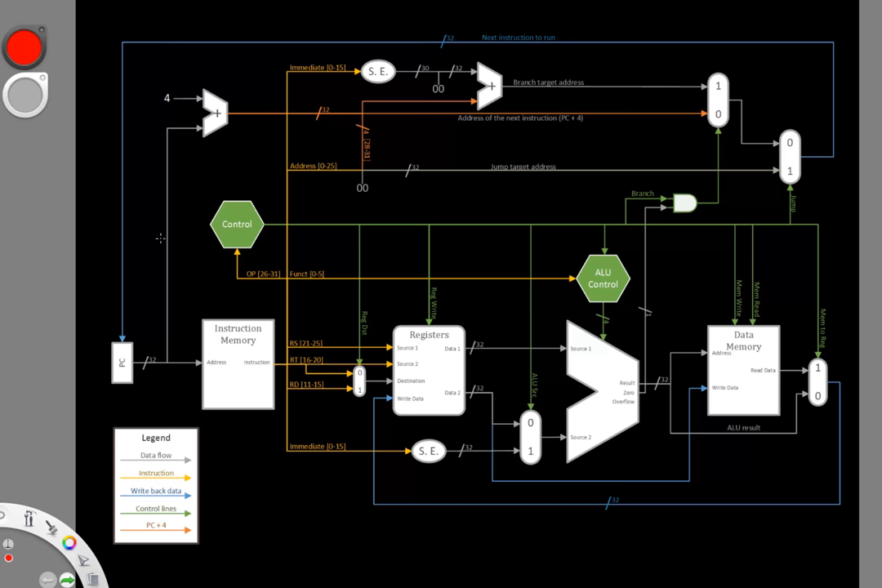
{"action": "mouse_move", "coordinate": [155, 245]}
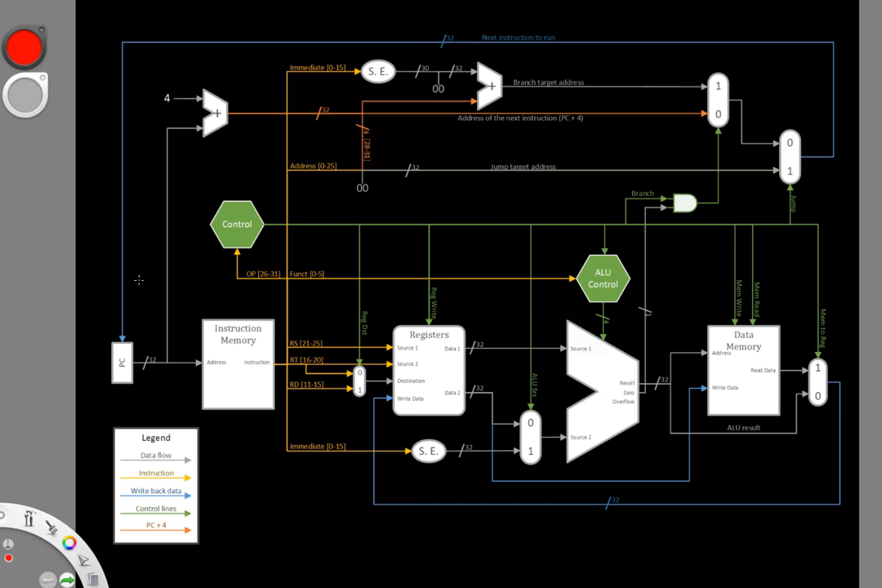
{"action": "mouse_move", "coordinate": [134, 291]}
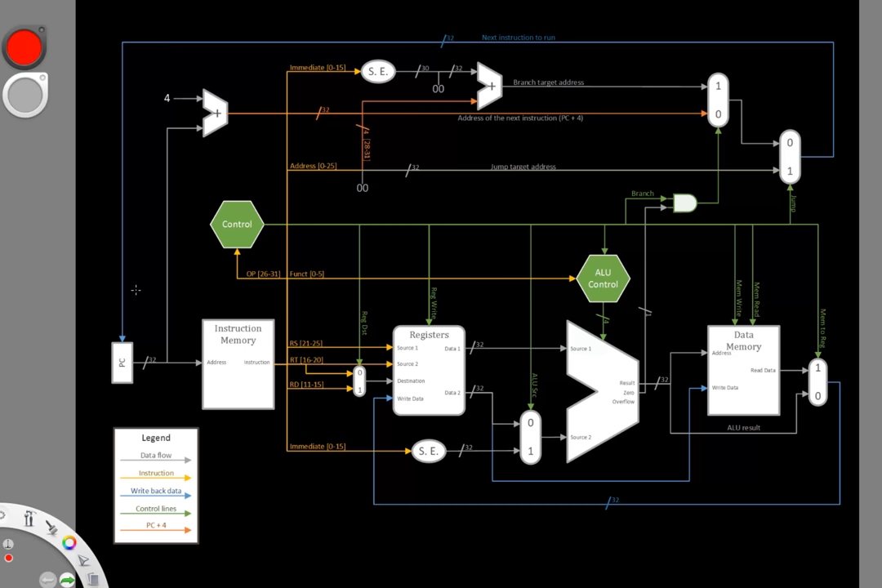
{"action": "mouse_move", "coordinate": [134, 300]}
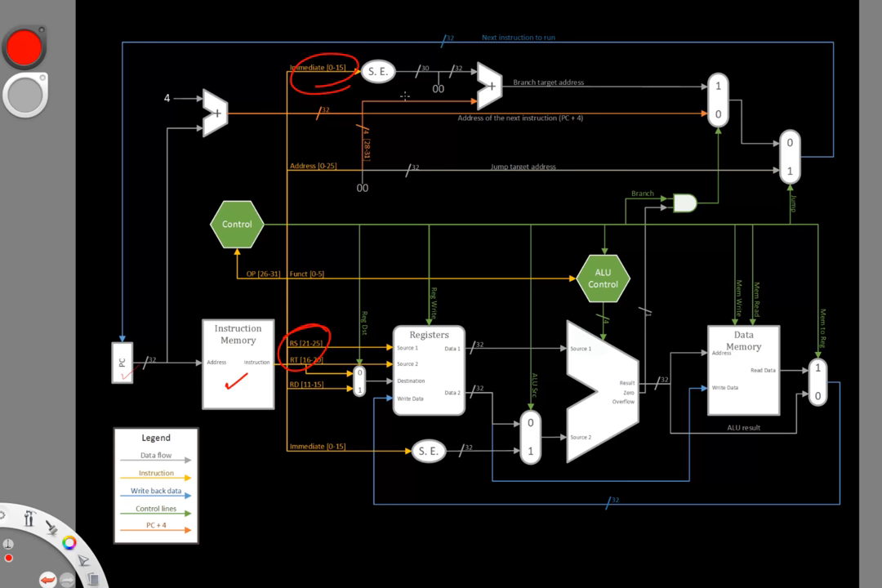
{"action": "mouse_move", "coordinate": [451, 187]}
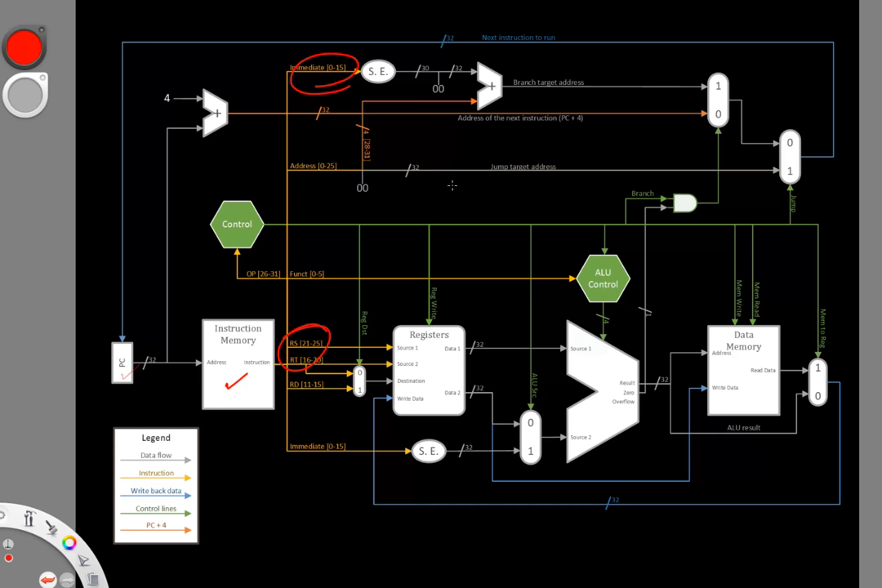
{"action": "mouse_move", "coordinate": [471, 333]}
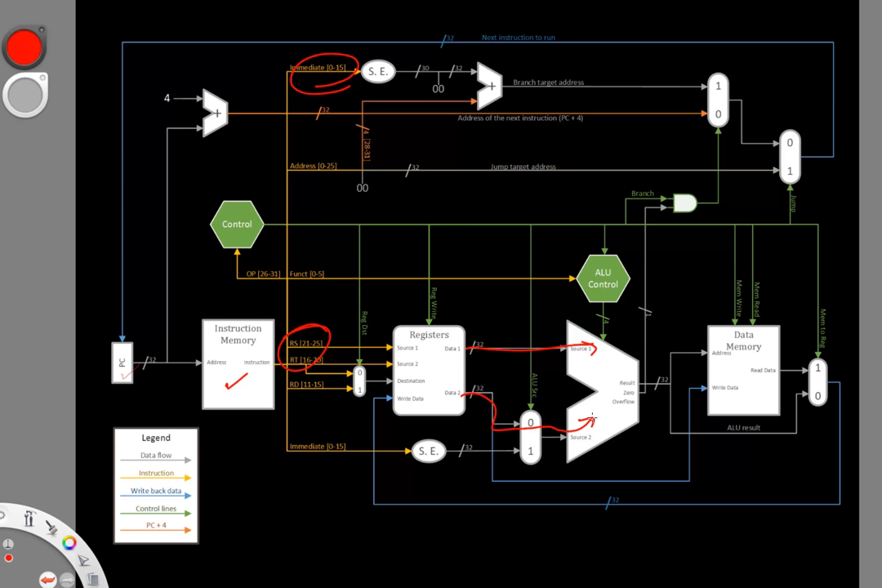
{"action": "mouse_move", "coordinate": [444, 372]}
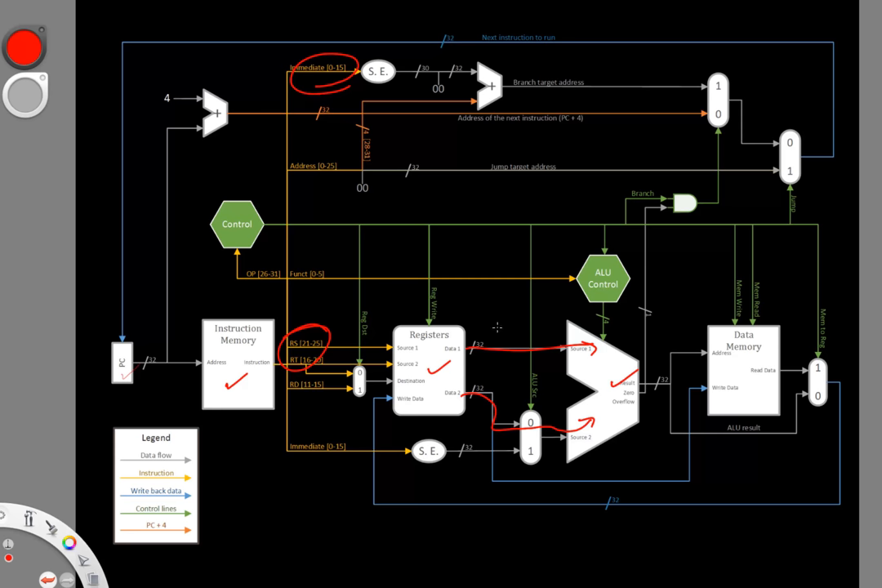
{"action": "mouse_move", "coordinate": [441, 288]}
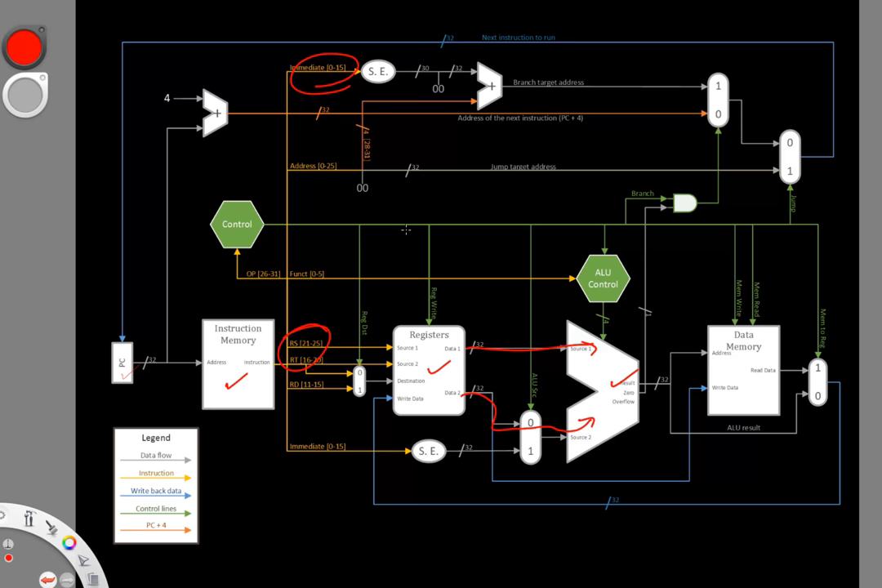
{"action": "mouse_move", "coordinate": [385, 157]}
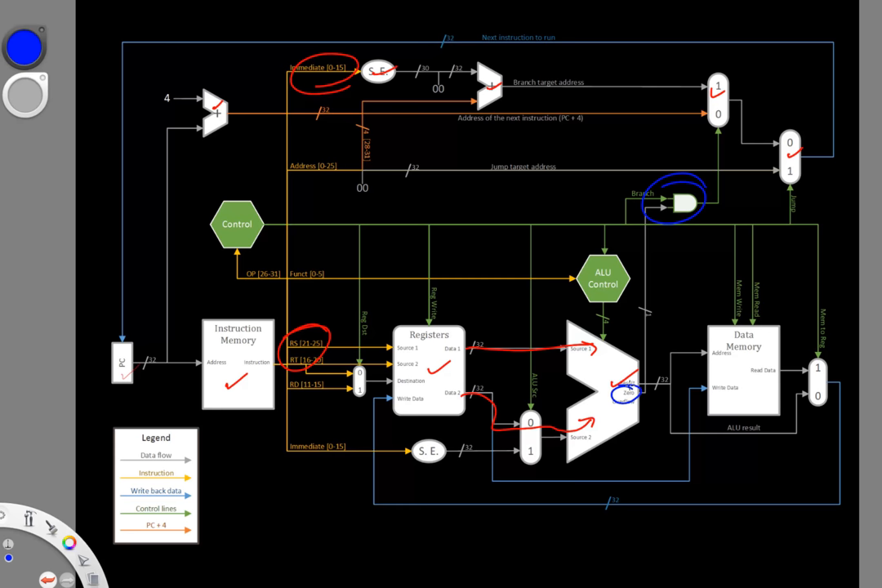
{"action": "mouse_move", "coordinate": [608, 369]}
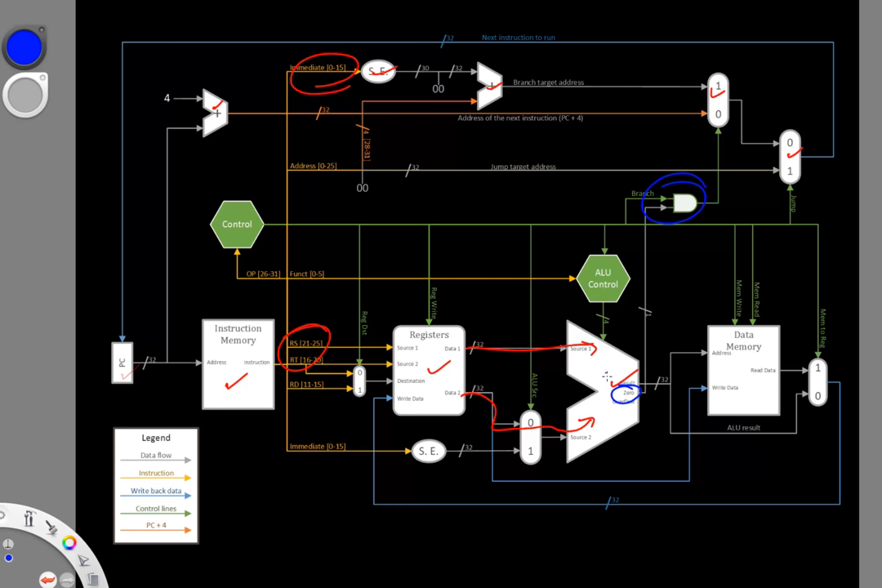
{"action": "mouse_move", "coordinate": [647, 340]}
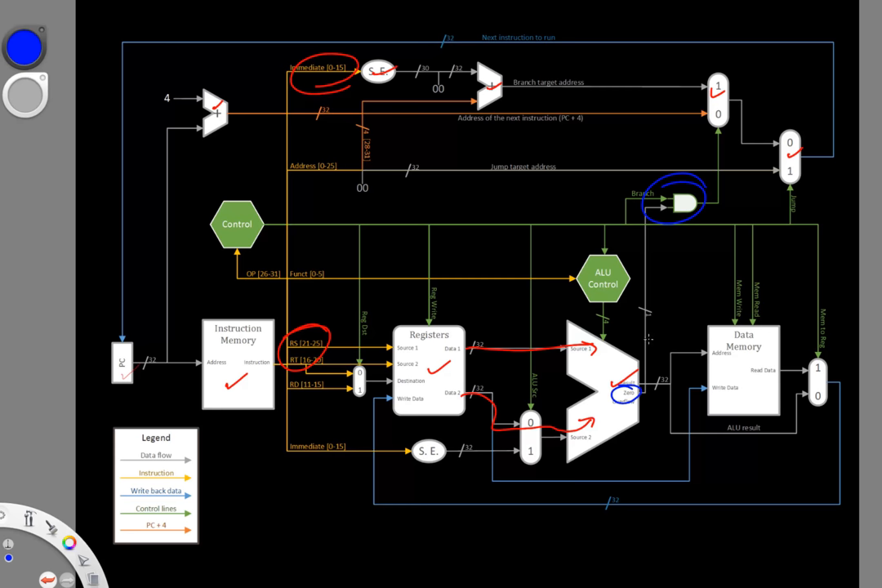
Draw a short red stroke to the right of the ALU Control block
{"action": "left_click", "coordinate": [26, 46]}
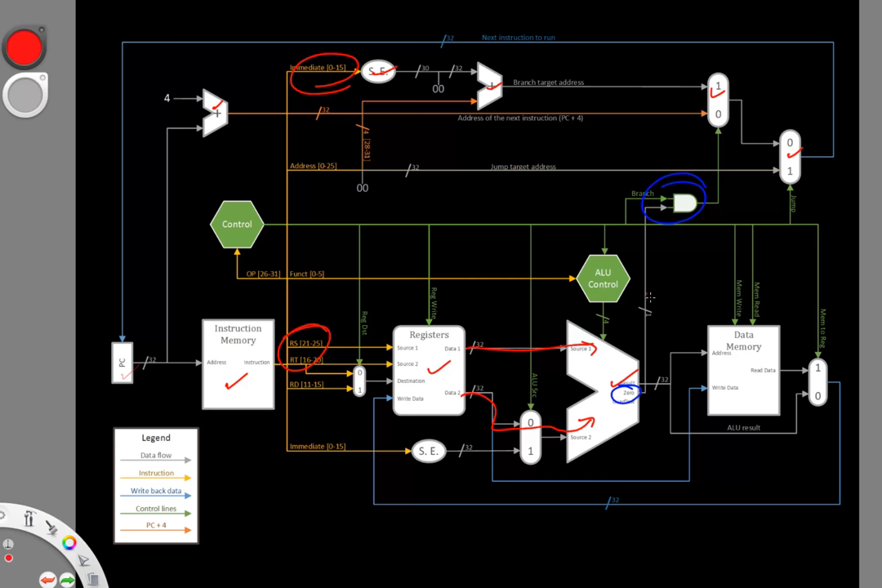
{"action": "left_click_drag", "start_coordinate": [650, 296], "coordinate": [678, 294]}
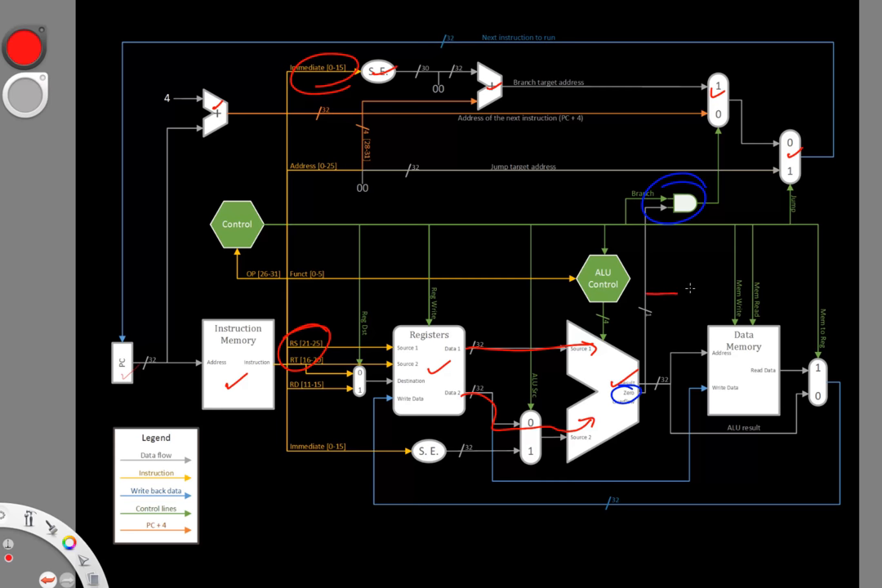
{"action": "mouse_move", "coordinate": [705, 243]}
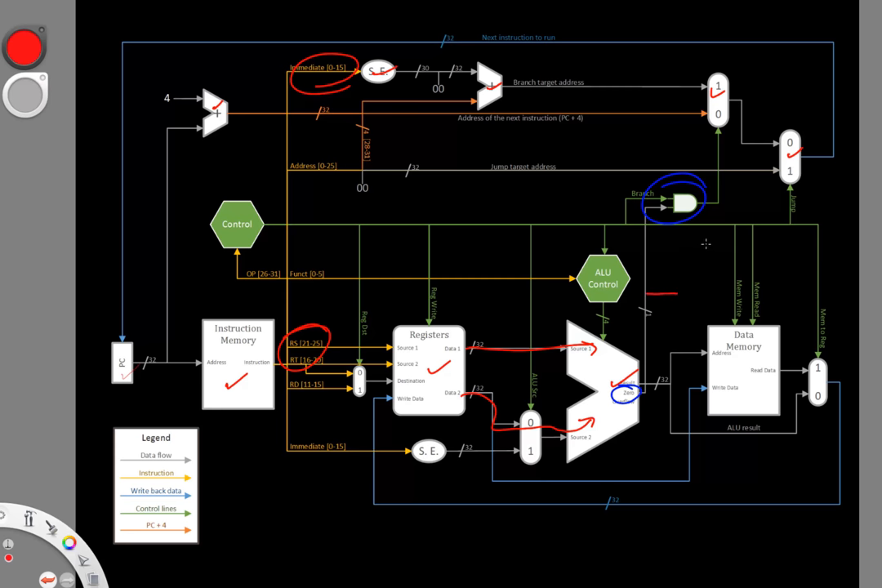
{"action": "mouse_move", "coordinate": [712, 156]}
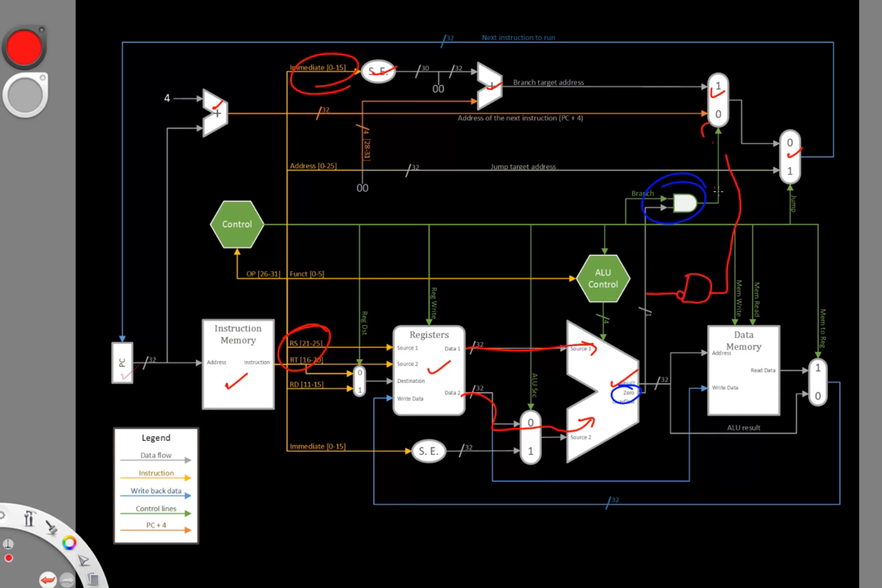
{"action": "mouse_move", "coordinate": [696, 147]}
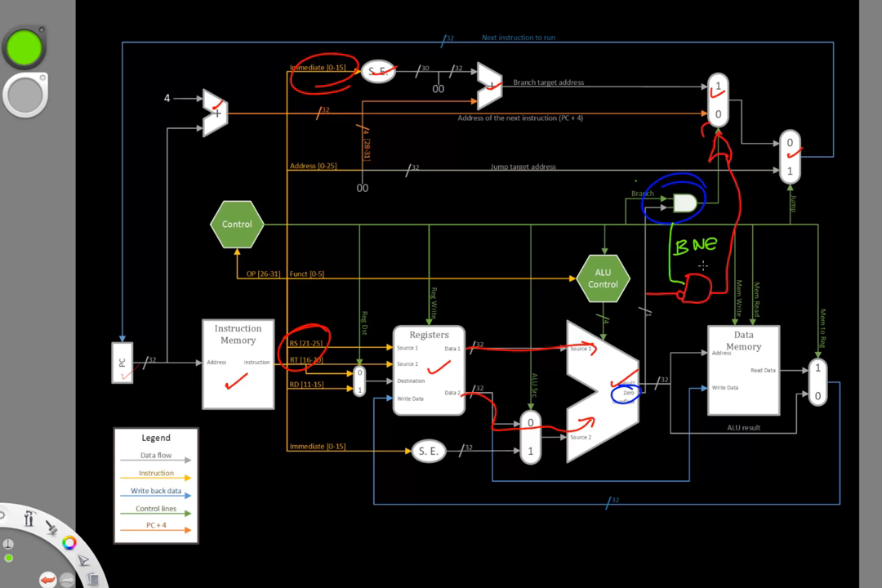
Switch the ink color to orange after the red BNE logic is done
{"action": "left_click", "coordinate": [26, 45]}
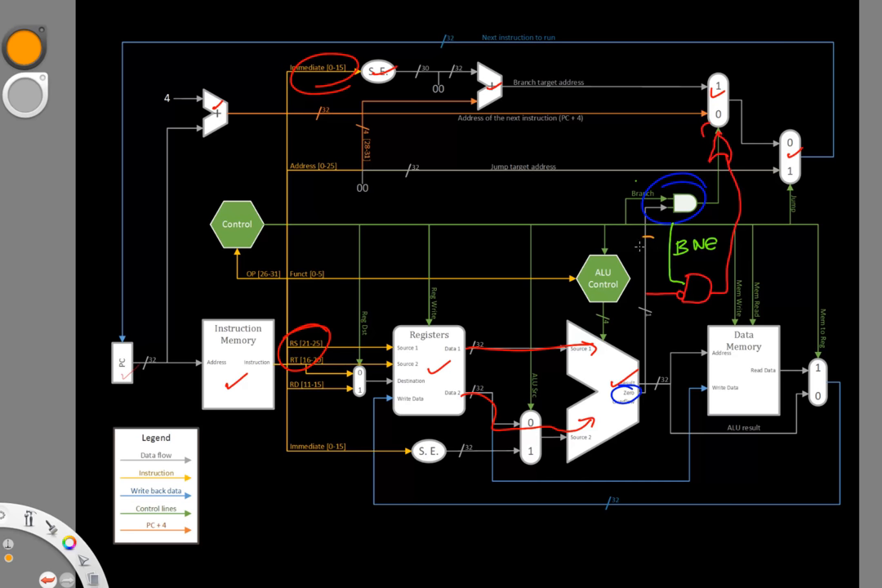
{"action": "left_click_drag", "start_coordinate": [646, 245], "coordinate": [661, 245]}
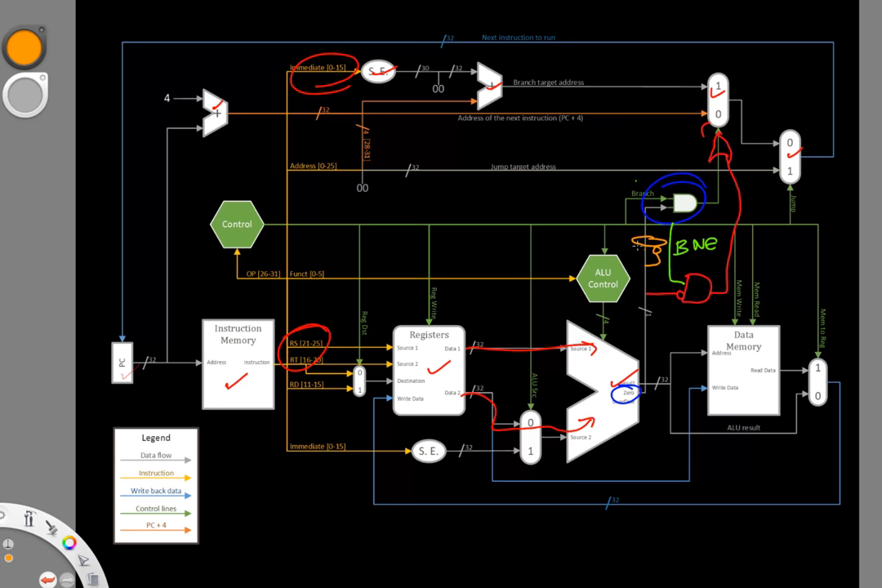
{"action": "mouse_move", "coordinate": [629, 235]}
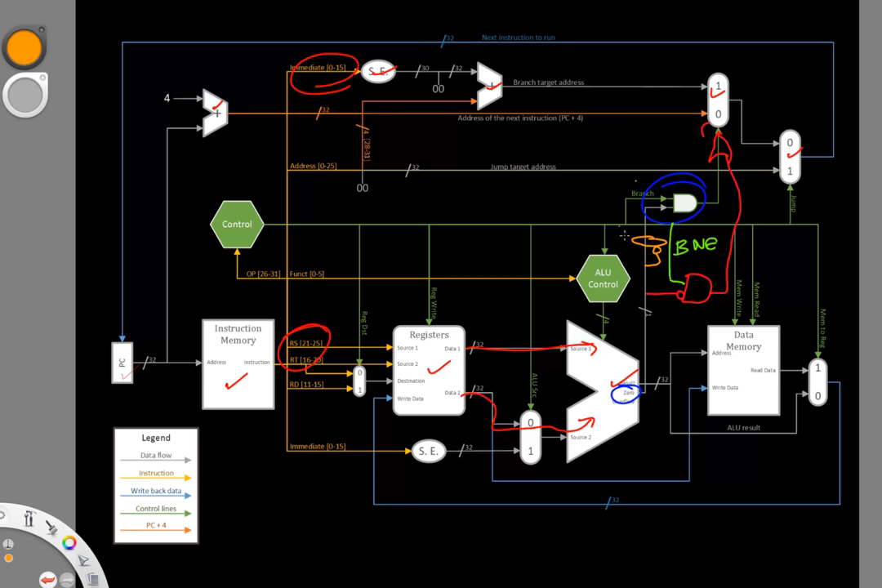
{"action": "mouse_move", "coordinate": [634, 244]}
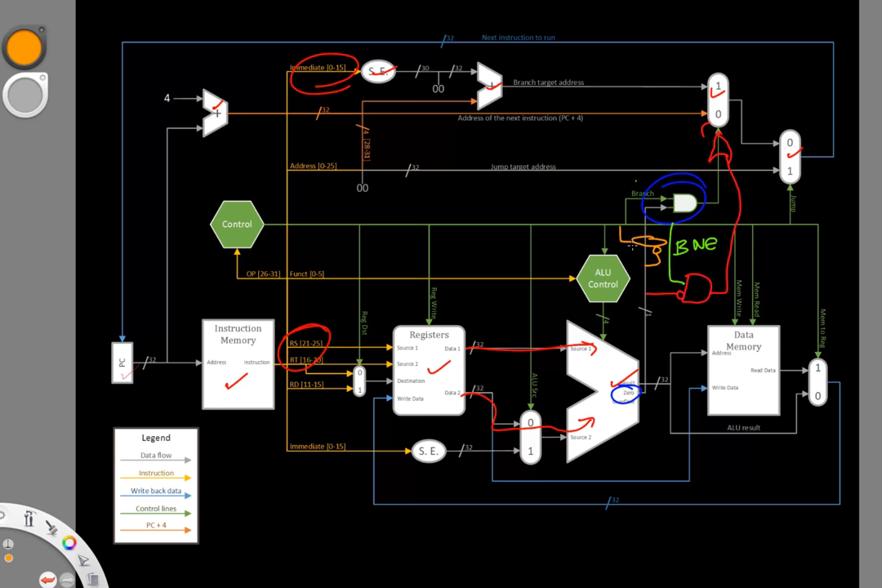